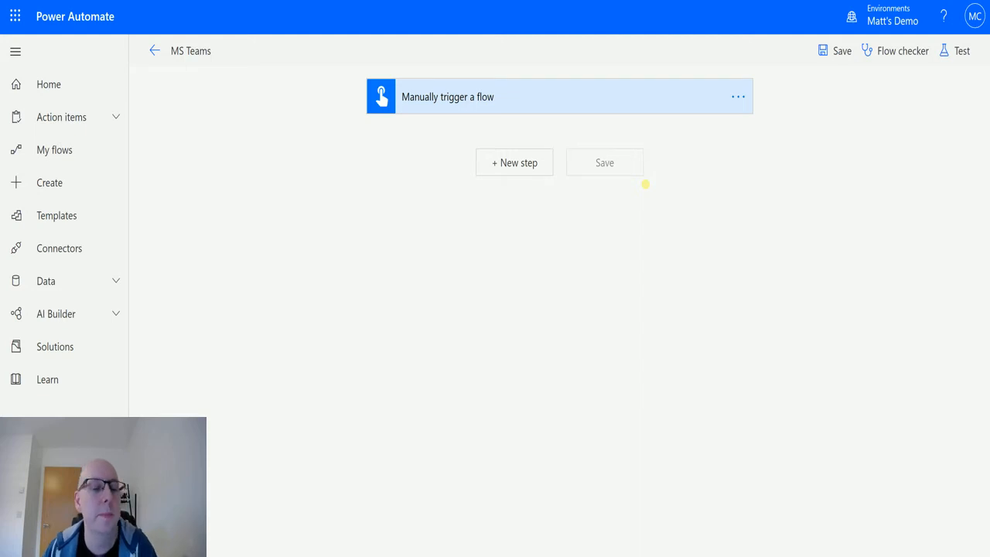
{"action": "mouse_move", "coordinate": [563, 460]}
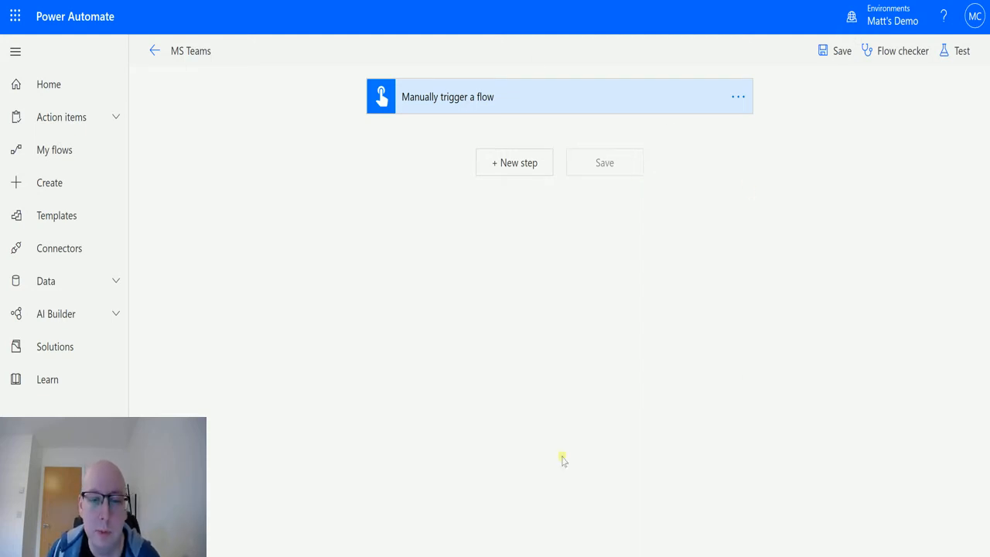
{"action": "mouse_move", "coordinate": [764, 128]}
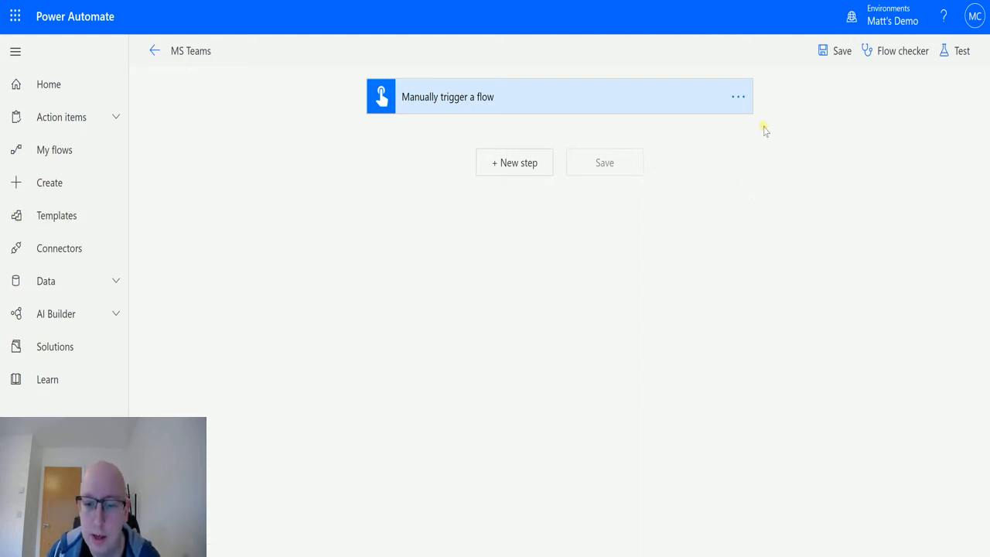
{"action": "mouse_move", "coordinate": [513, 162]}
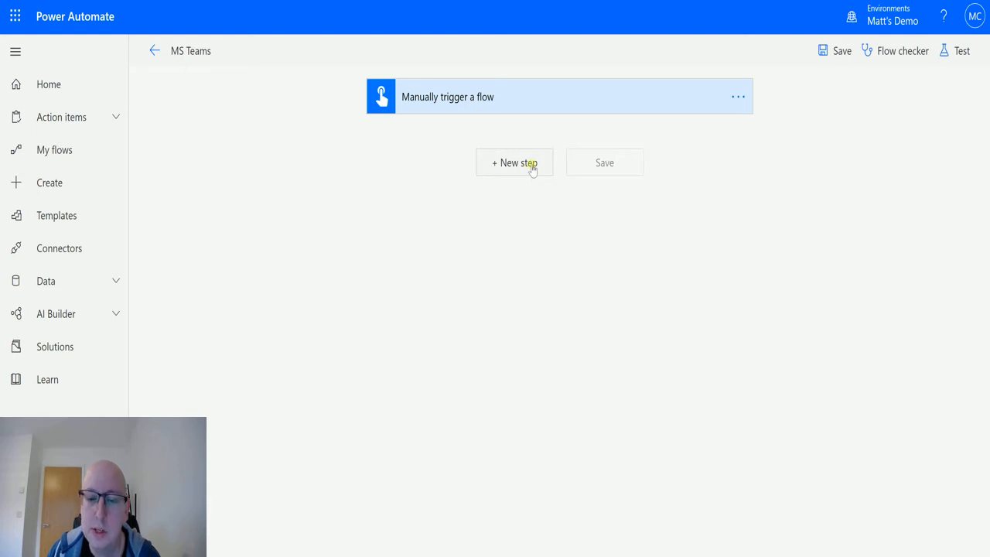
Add a Microsoft Teams 'List teams' action as a new step after the manual trigger
{"action": "left_click", "coordinate": [514, 162]}
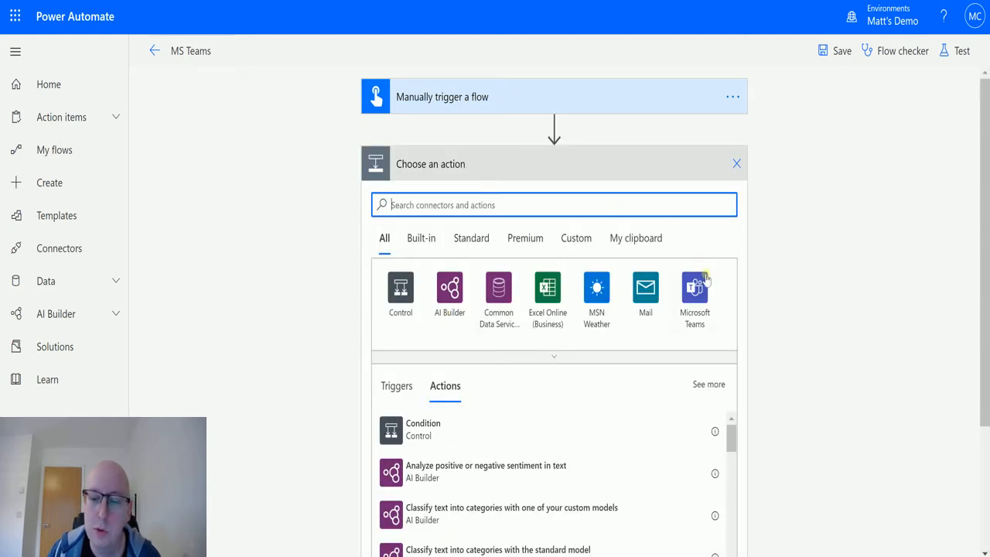
{"action": "left_click", "coordinate": [692, 294]}
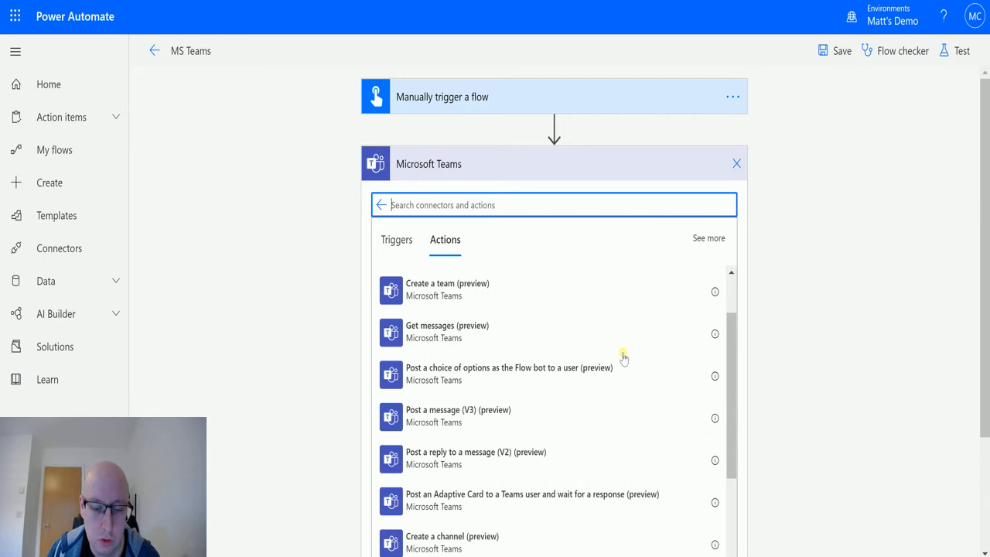
{"action": "scroll", "scroll_direction": "down", "scroll_amount": 3}
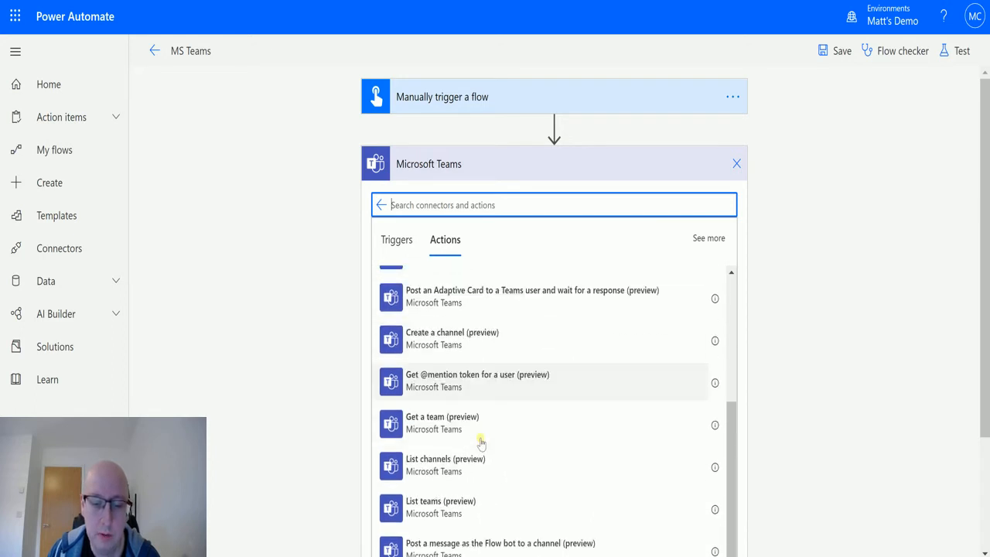
{"action": "scroll", "scroll_direction": "down", "scroll_amount": 3}
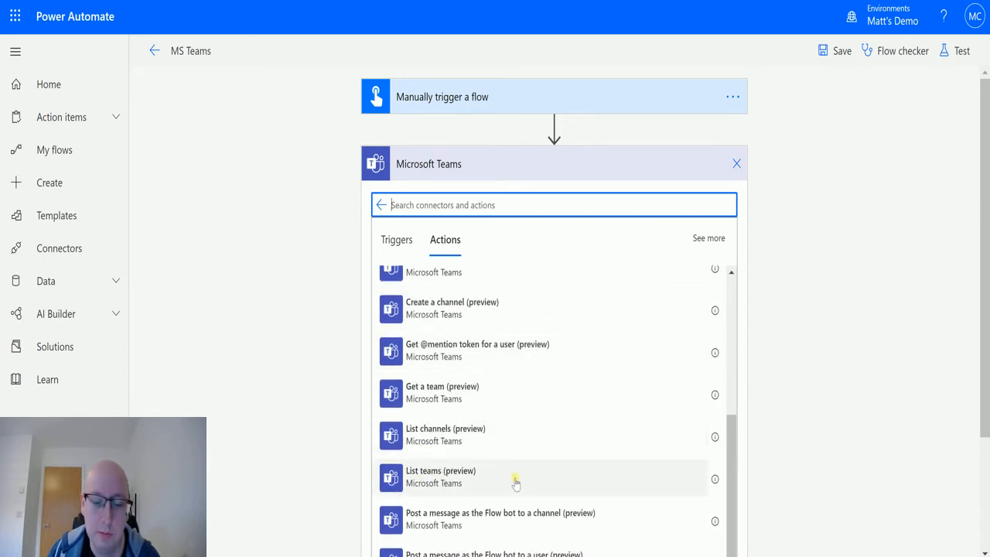
{"action": "left_click", "coordinate": [440, 476]}
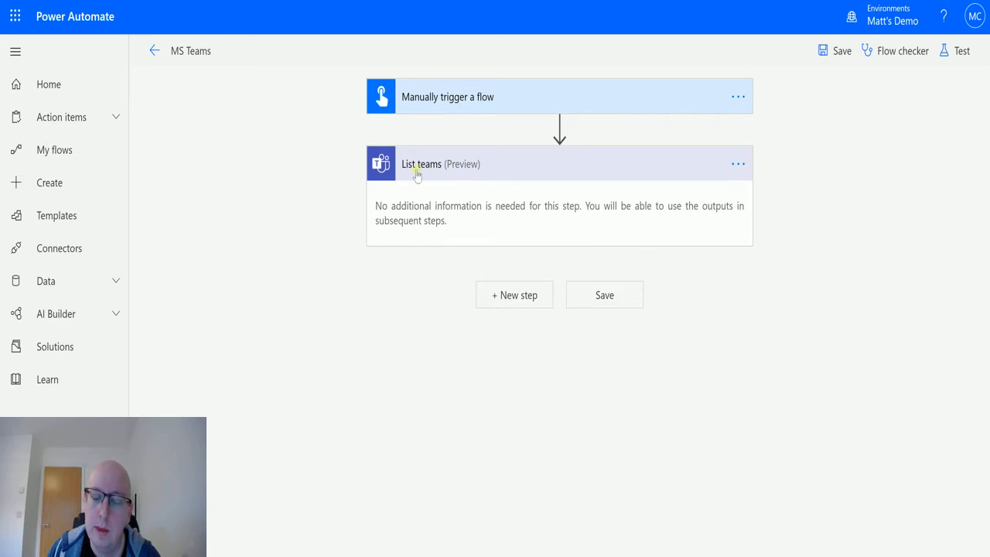
{"action": "mouse_move", "coordinate": [498, 182]}
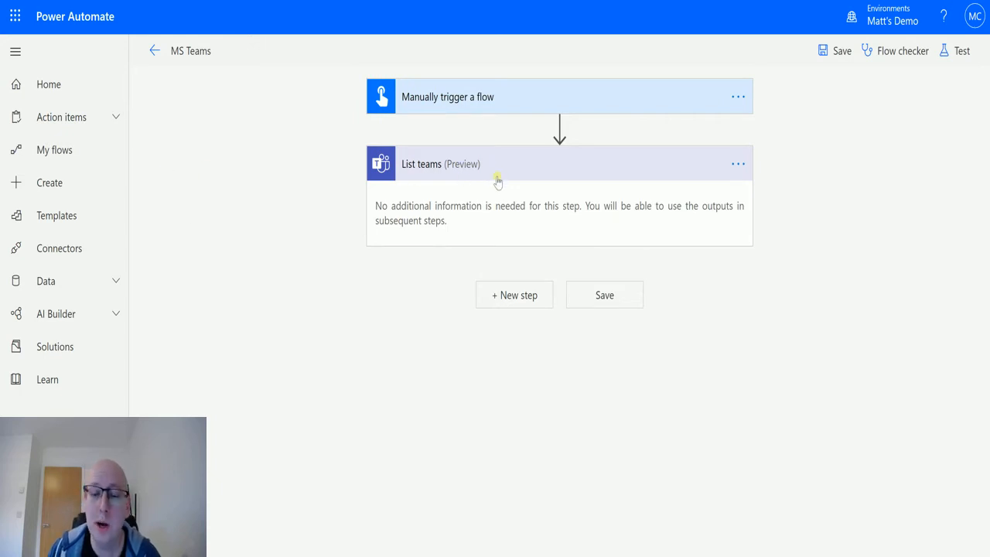
{"action": "mouse_move", "coordinate": [448, 326]}
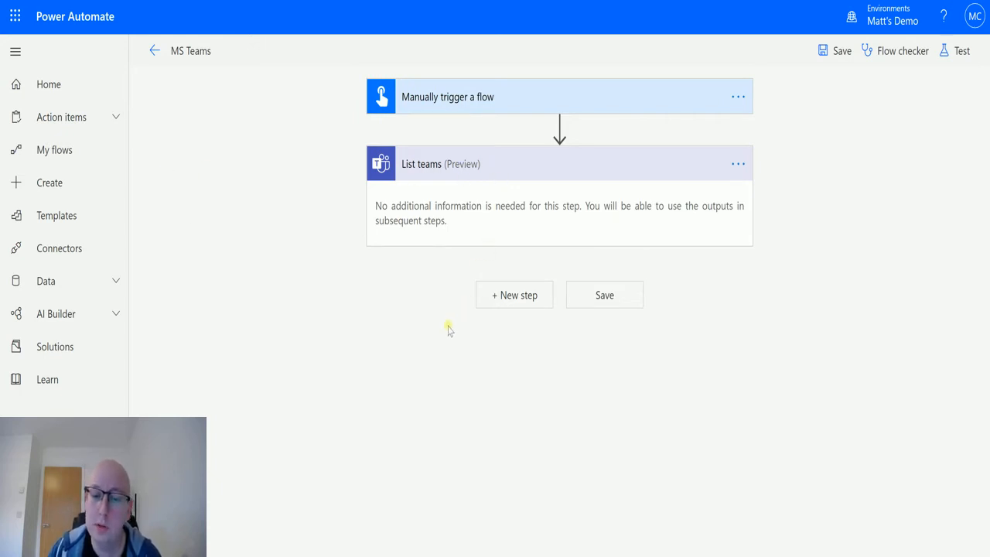
{"action": "mouse_move", "coordinate": [504, 285]}
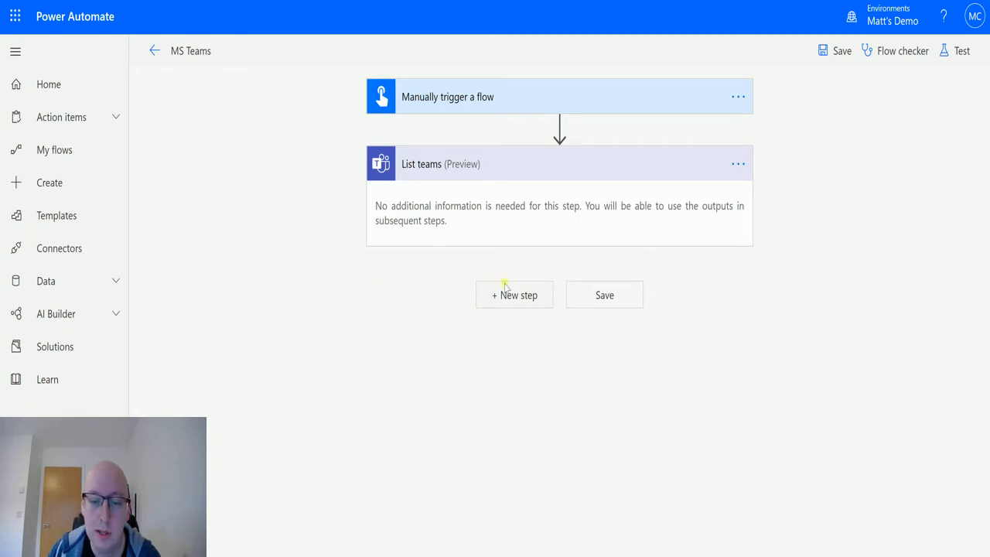
Add a Compose action after List teams, found by searching 'compose', wrapped in Apply to each over Teams List
{"action": "left_click", "coordinate": [513, 294]}
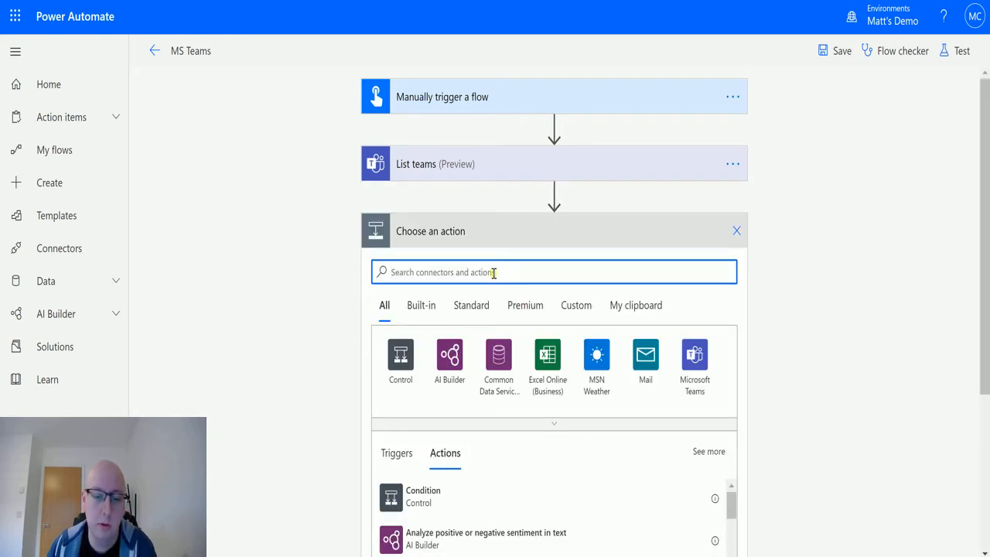
{"action": "type", "text": "compose"}
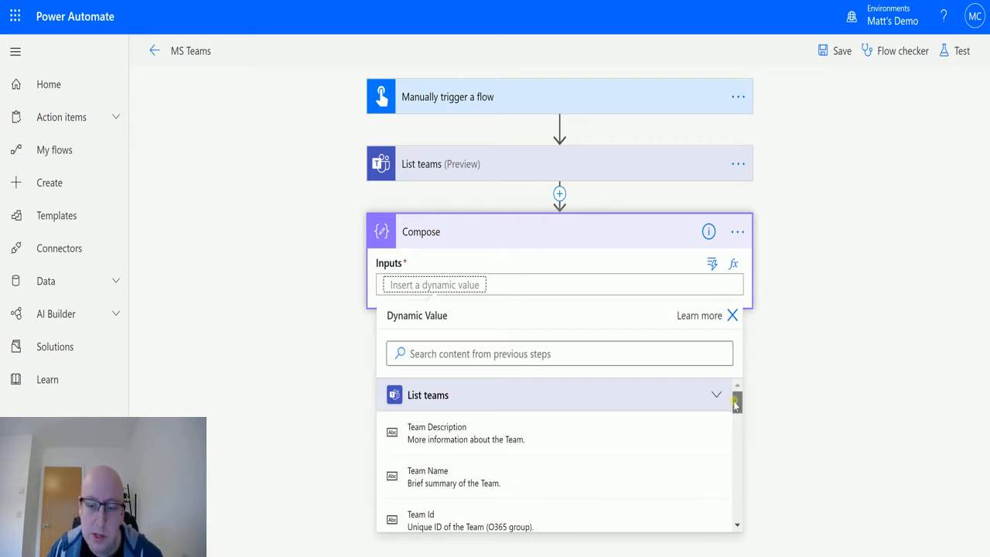
{"action": "scroll", "scroll_direction": "down", "scroll_amount": 3}
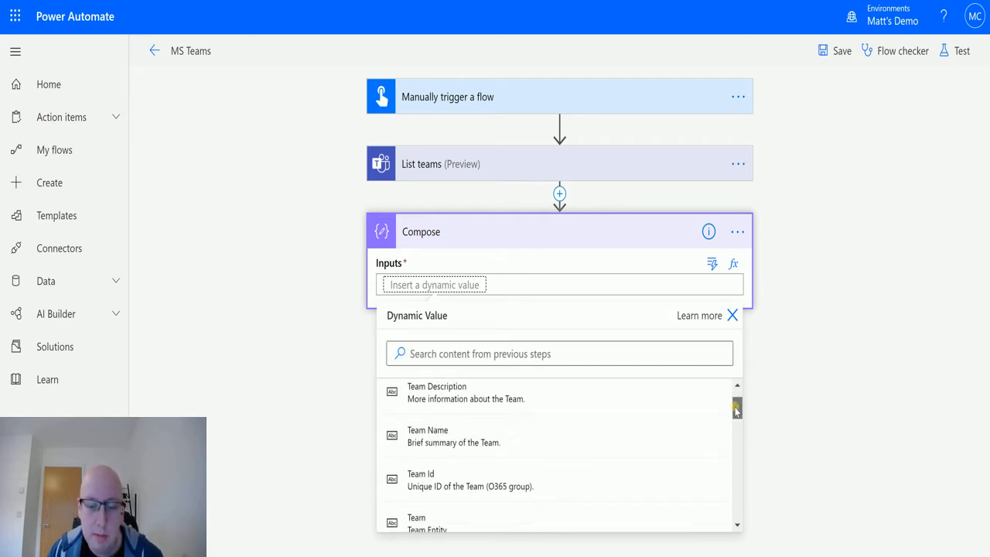
{"action": "scroll", "scroll_direction": "down", "scroll_amount": 3}
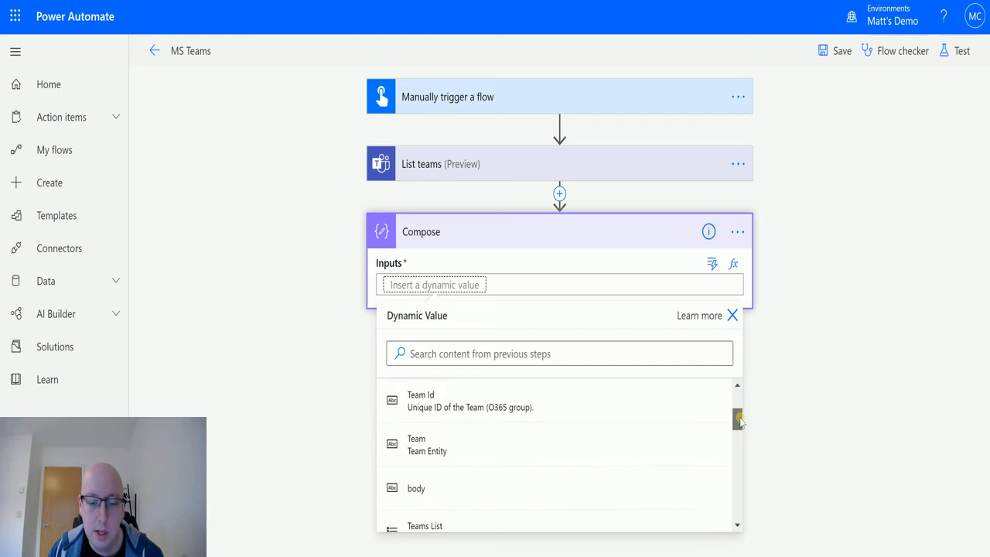
{"action": "scroll", "scroll_direction": "up", "scroll_amount": 3}
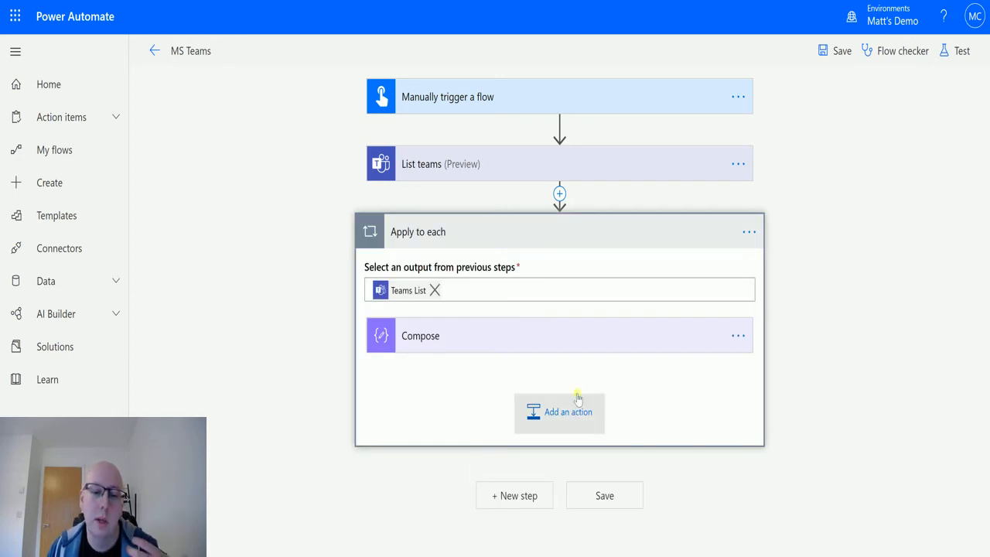
{"action": "mouse_move", "coordinate": [445, 277]}
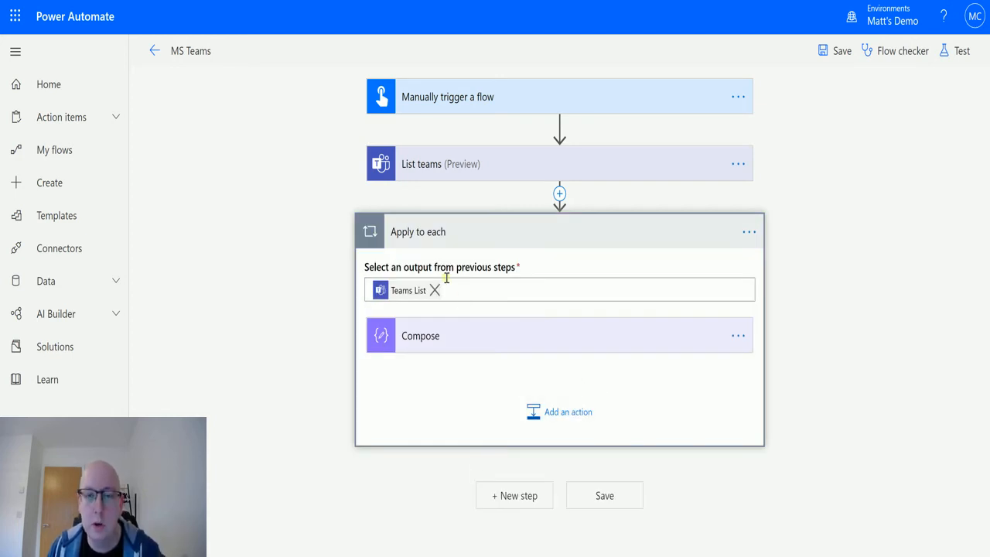
Expand the Compose action in the loop so Team Name shows as its Inputs value
{"action": "left_click", "coordinate": [421, 334]}
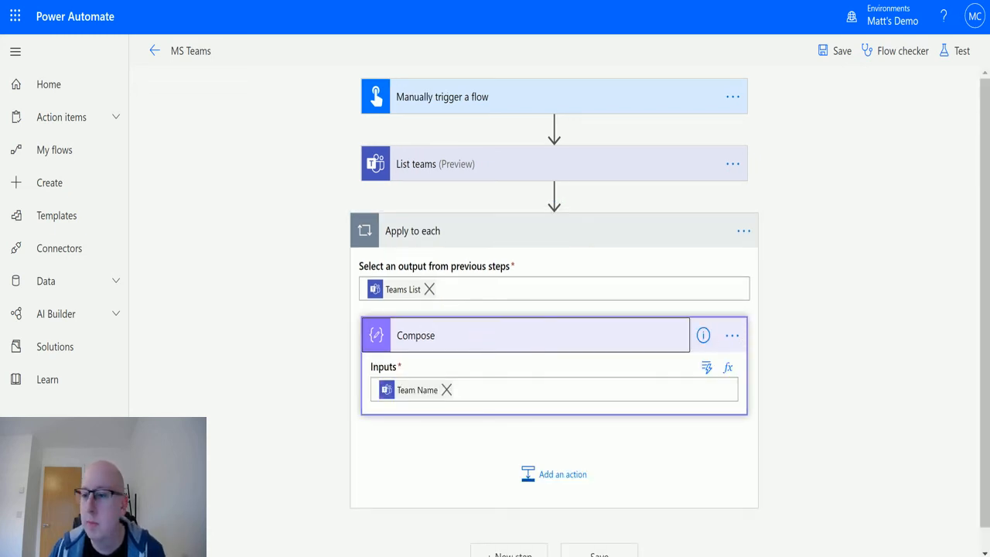
{"action": "mouse_move", "coordinate": [962, 49]}
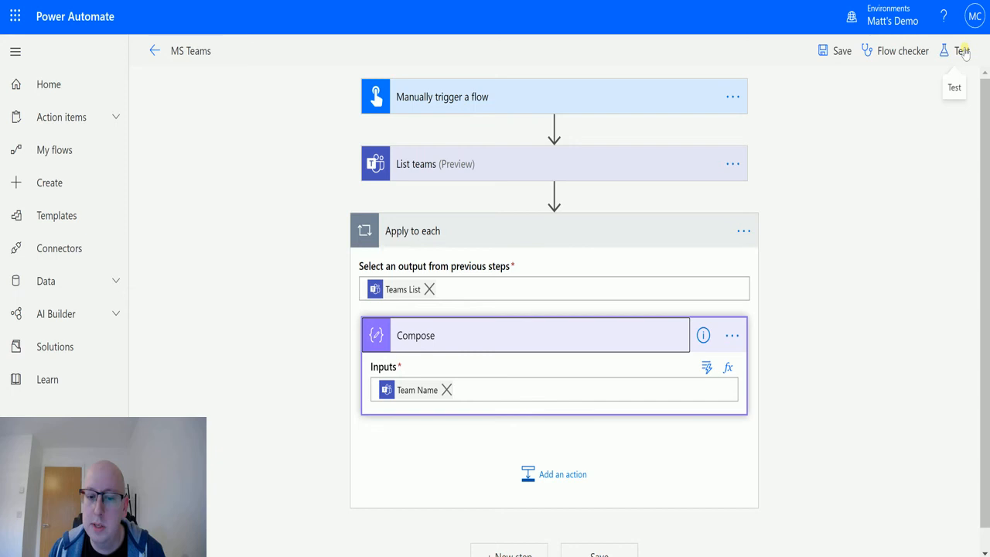
Save the MS Teams flow and launch a test run with a manually performed trigger
{"action": "left_click", "coordinate": [962, 50]}
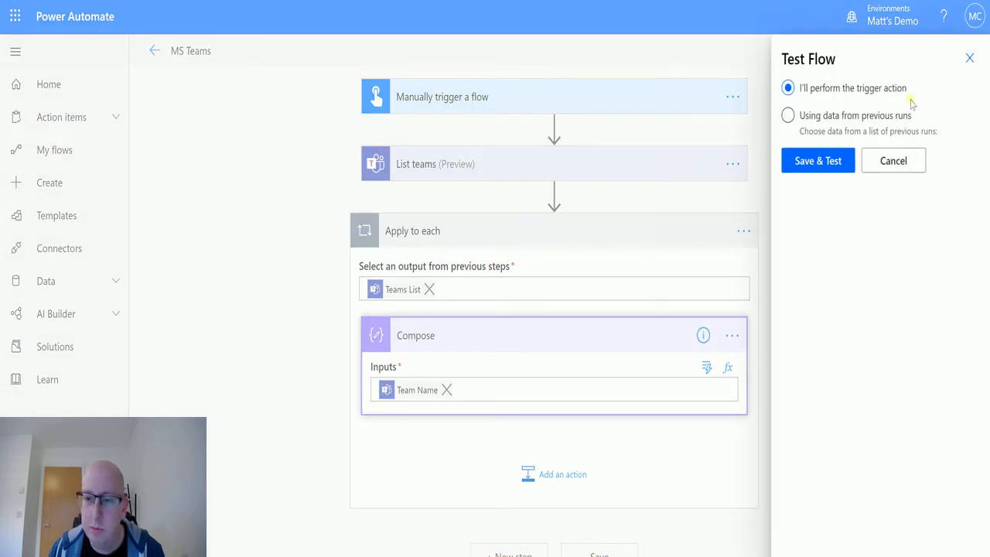
{"action": "left_click", "coordinate": [817, 159]}
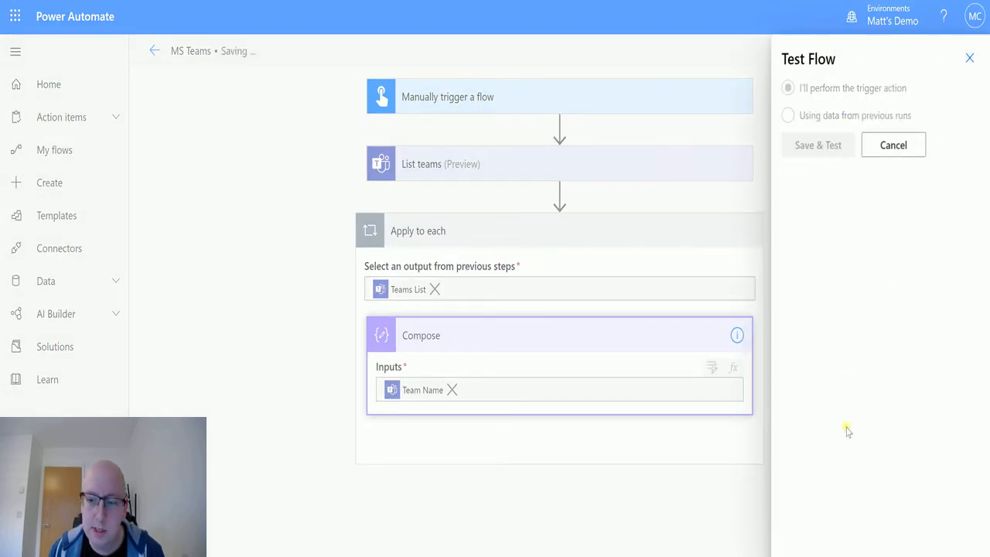
{"action": "left_click", "coordinate": [816, 146]}
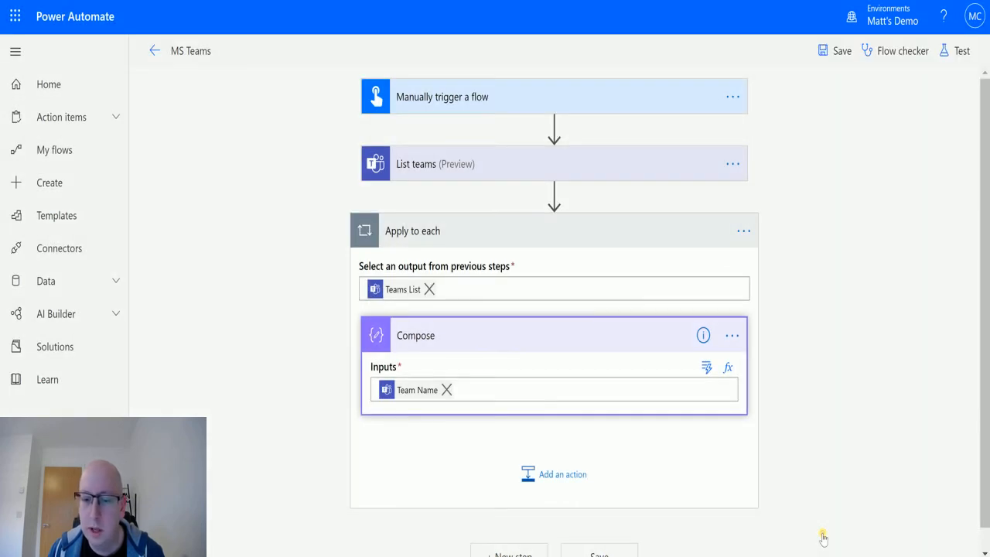
View the successful run's Compose results through iterations 1 to 3, ending on 'Flow no Flow for Teams'
{"action": "left_click", "coordinate": [954, 49]}
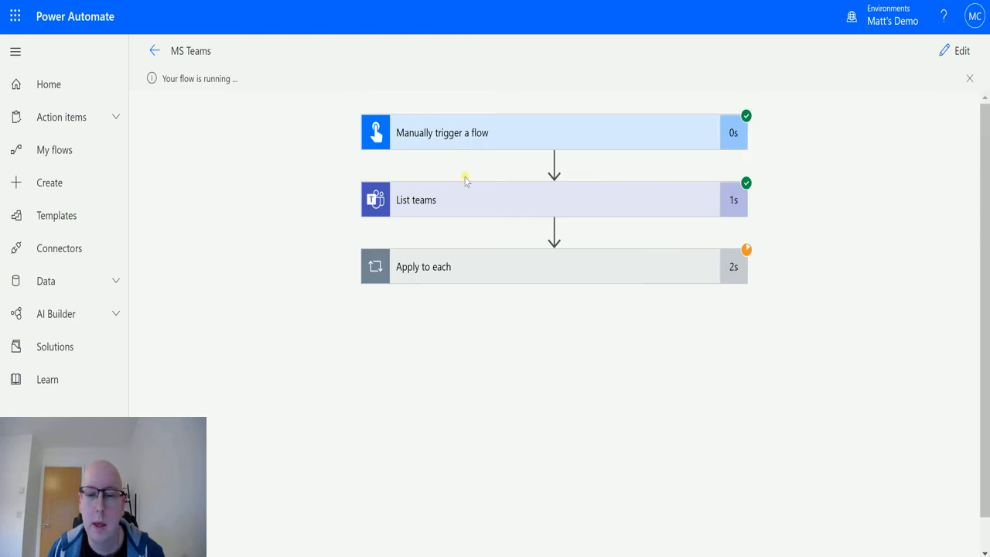
{"action": "mouse_move", "coordinate": [603, 197]}
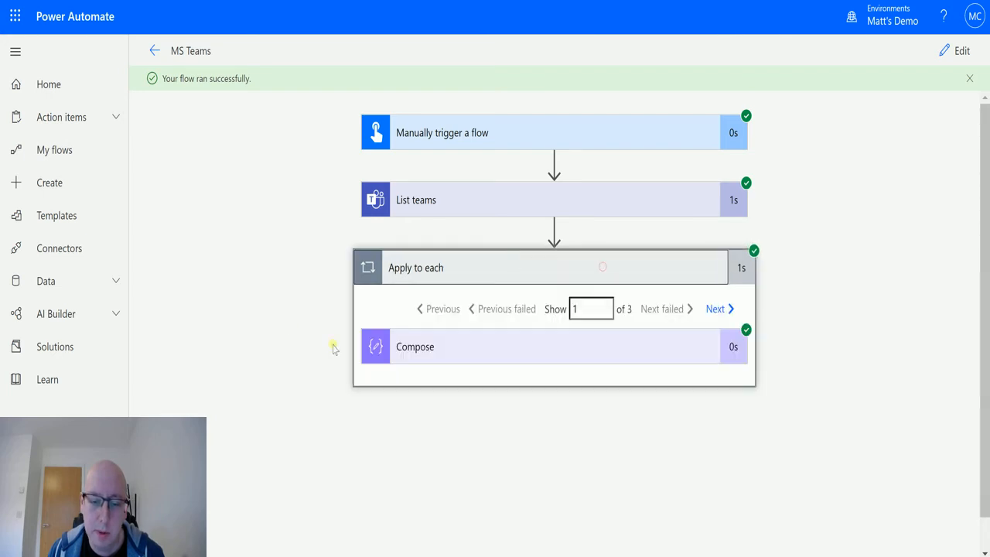
{"action": "mouse_move", "coordinate": [600, 347]}
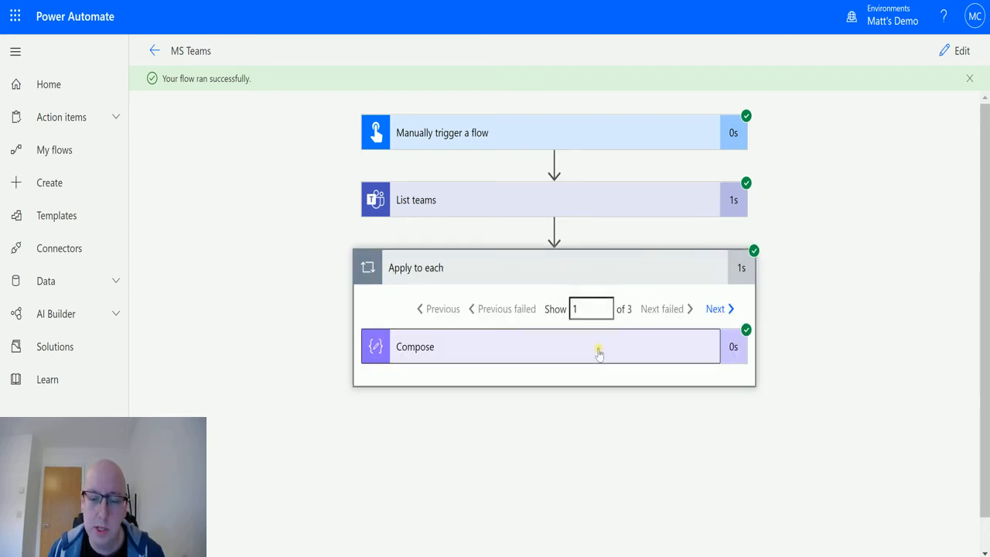
{"action": "left_click", "coordinate": [554, 347]}
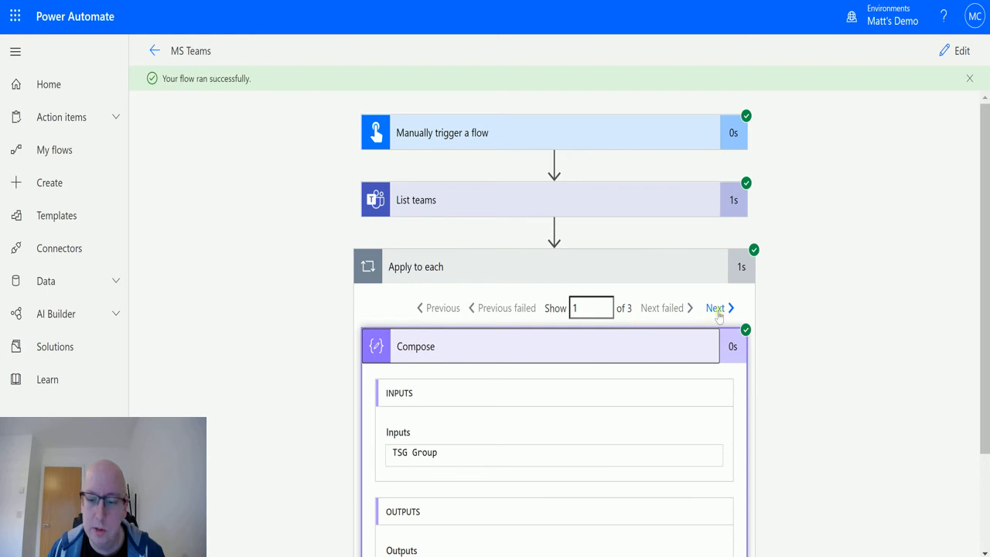
{"action": "left_click", "coordinate": [714, 307]}
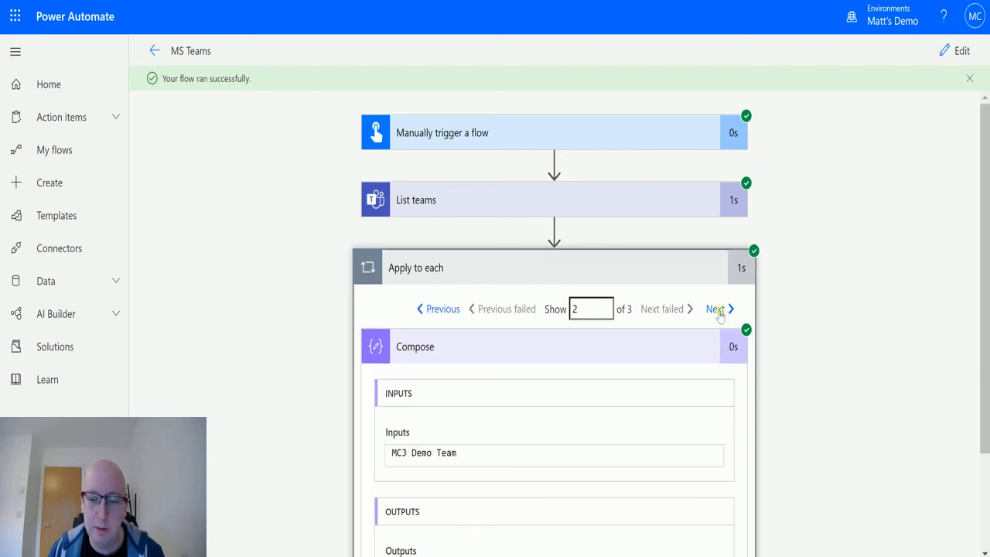
{"action": "left_click", "coordinate": [714, 309]}
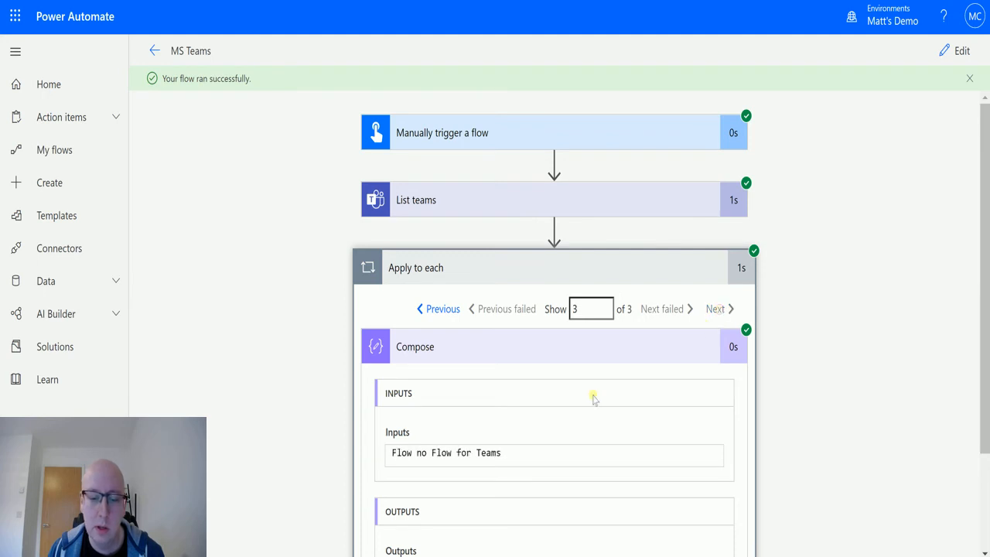
{"action": "mouse_move", "coordinate": [590, 424]}
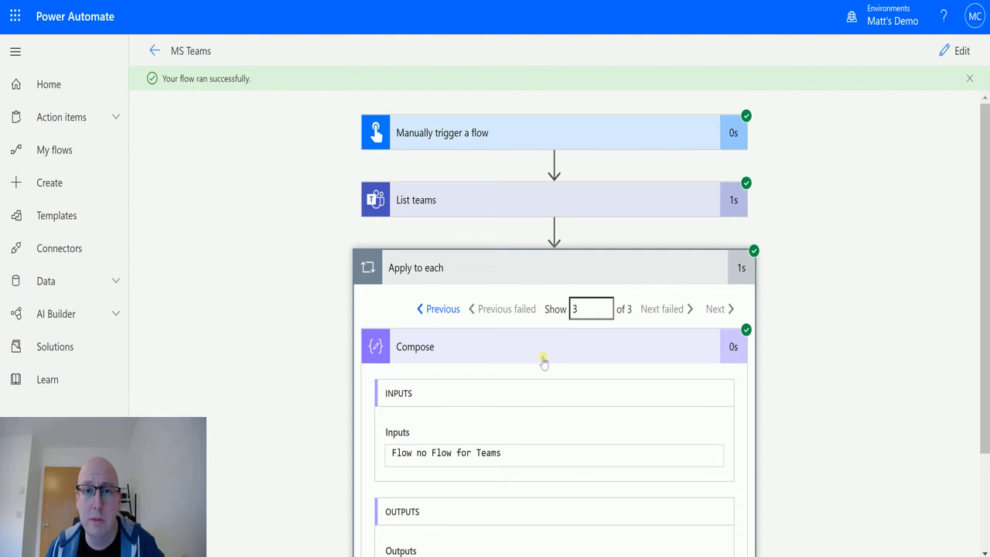
{"action": "mouse_move", "coordinate": [586, 204]}
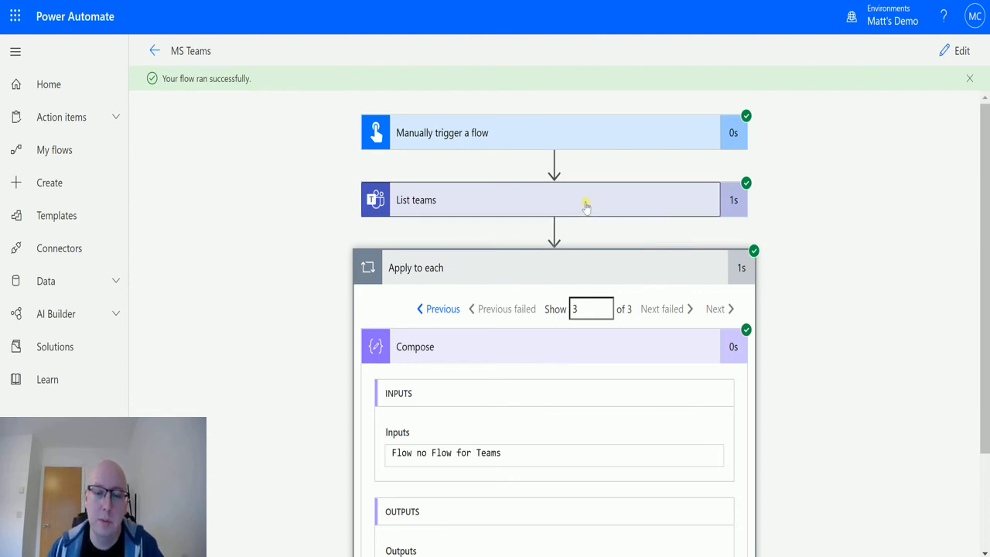
Show the List teams step's Teams List output JSON, starting with TSG Group, and scroll through it
{"action": "left_click", "coordinate": [554, 200]}
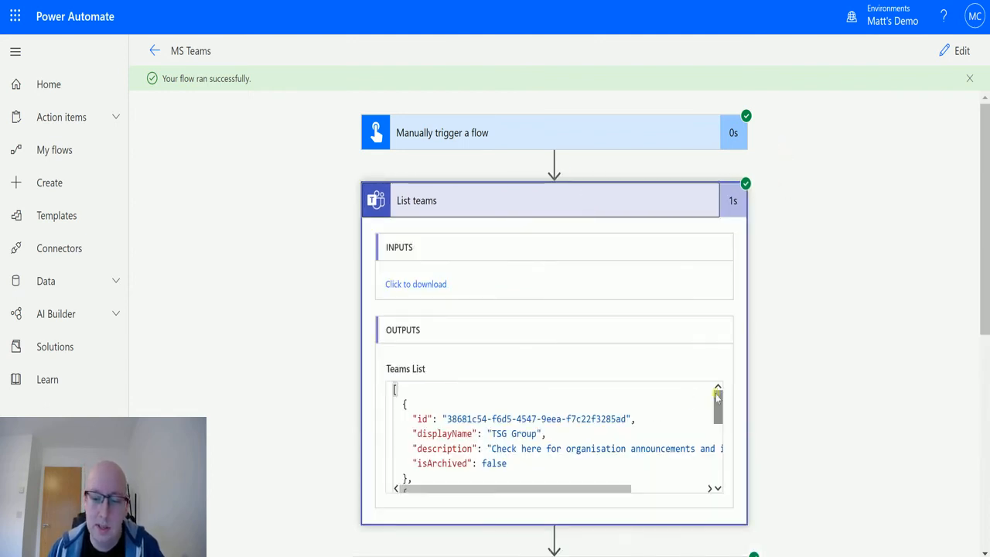
{"action": "scroll", "scroll_direction": "down", "scroll_amount": 3}
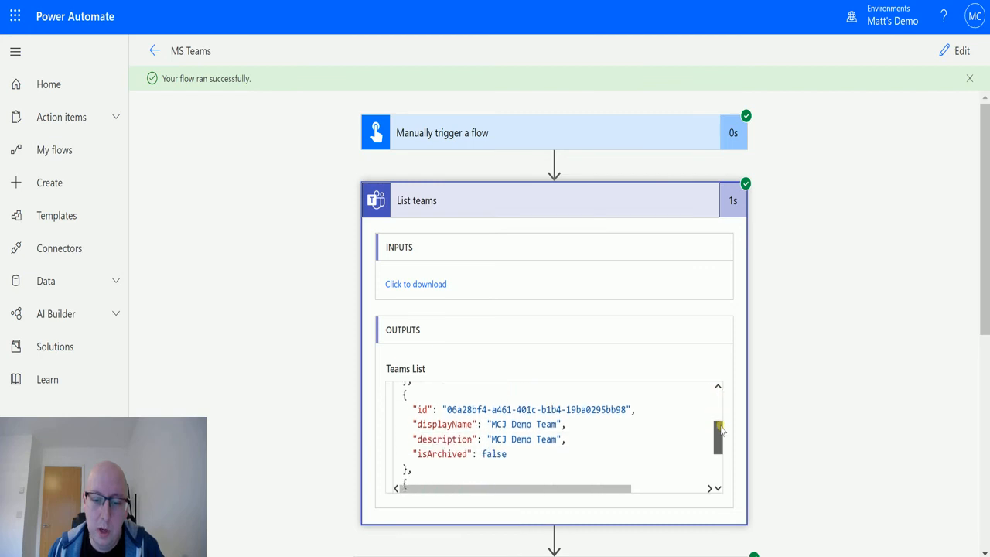
{"action": "scroll", "scroll_direction": "up", "scroll_amount": 3}
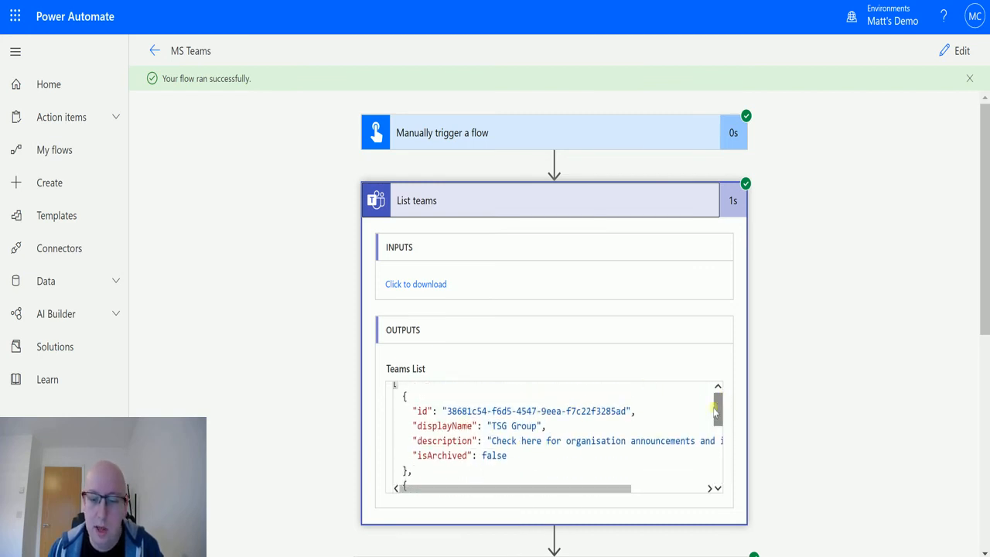
{"action": "scroll", "scroll_direction": "down", "scroll_amount": 3}
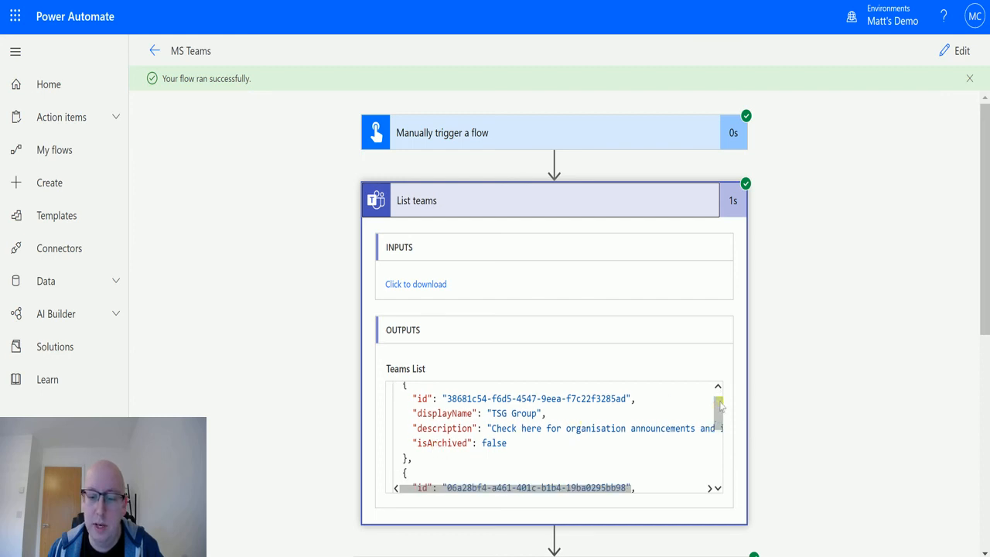
{"action": "mouse_move", "coordinate": [662, 318]}
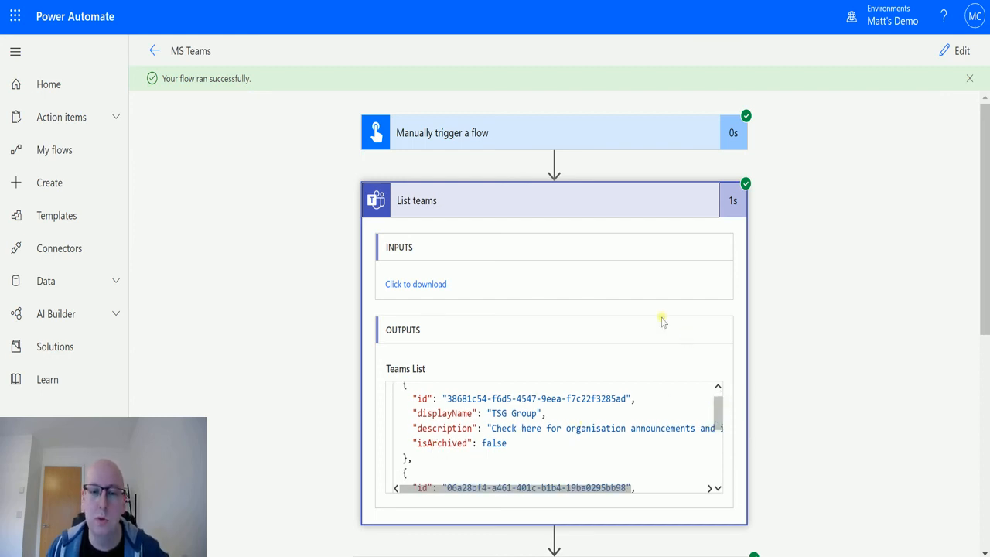
{"action": "mouse_move", "coordinate": [975, 462]}
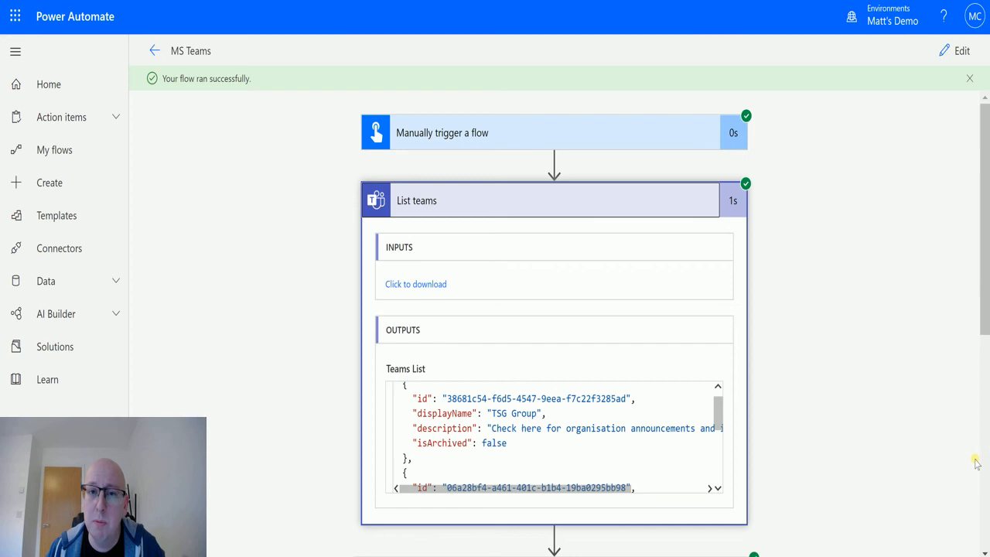